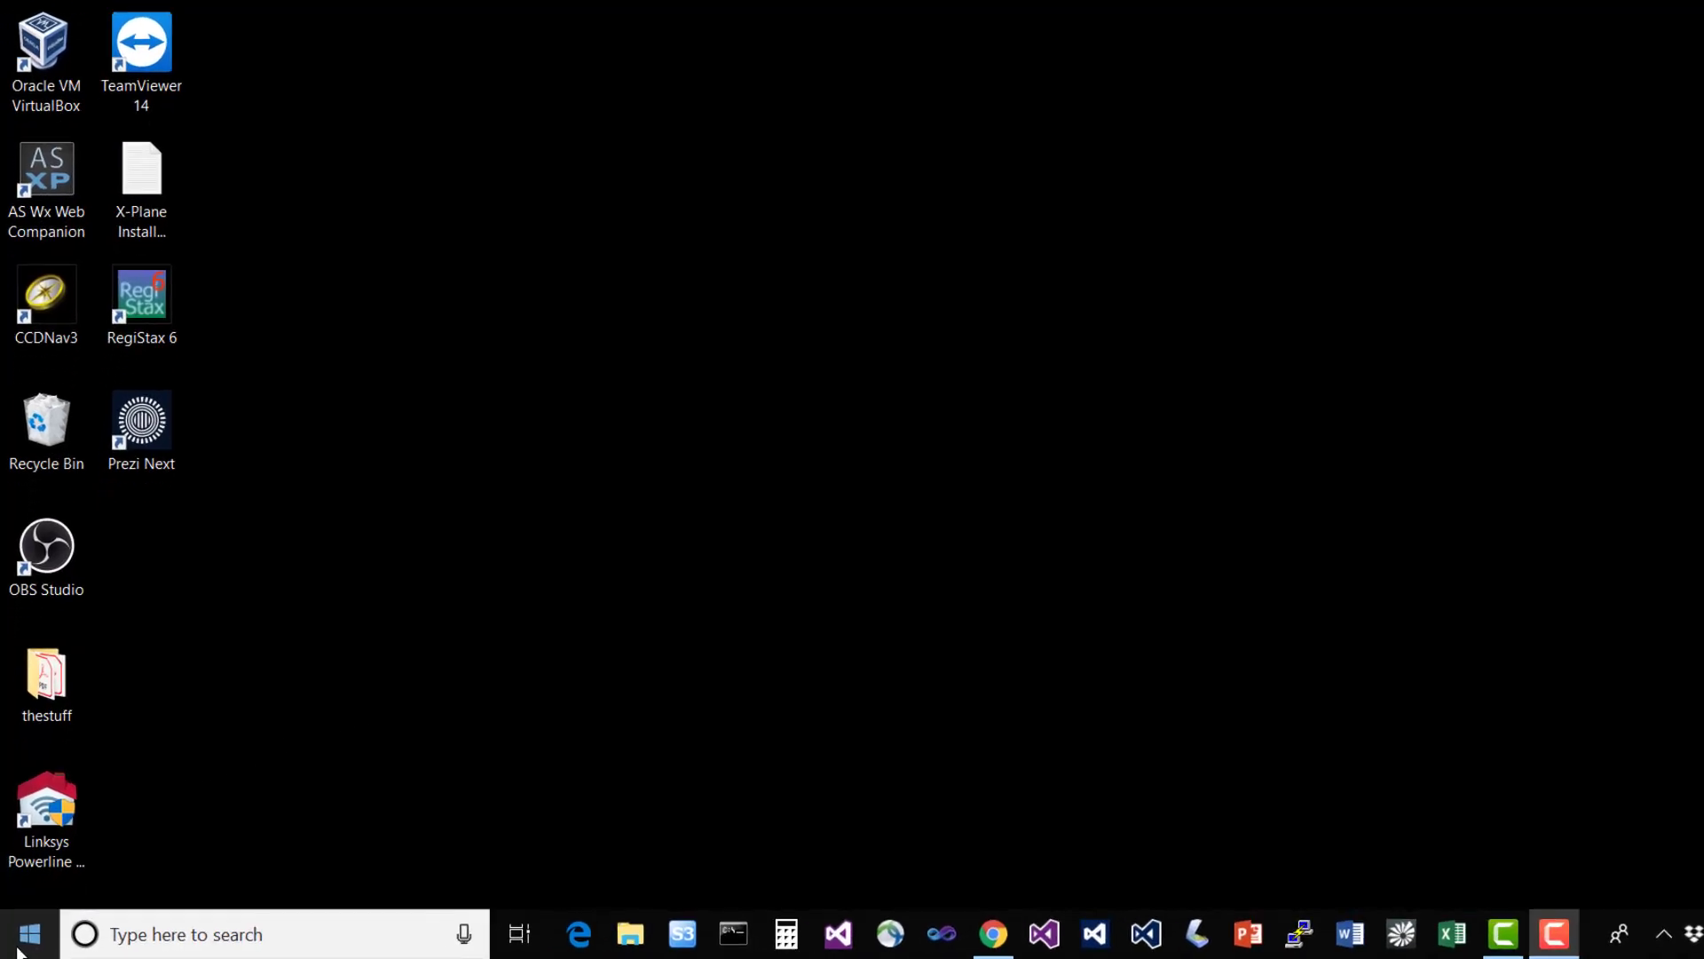
# Open the Start menu and scroll the app list toward Anaconda Prompt.
pyautogui.click(30, 934)
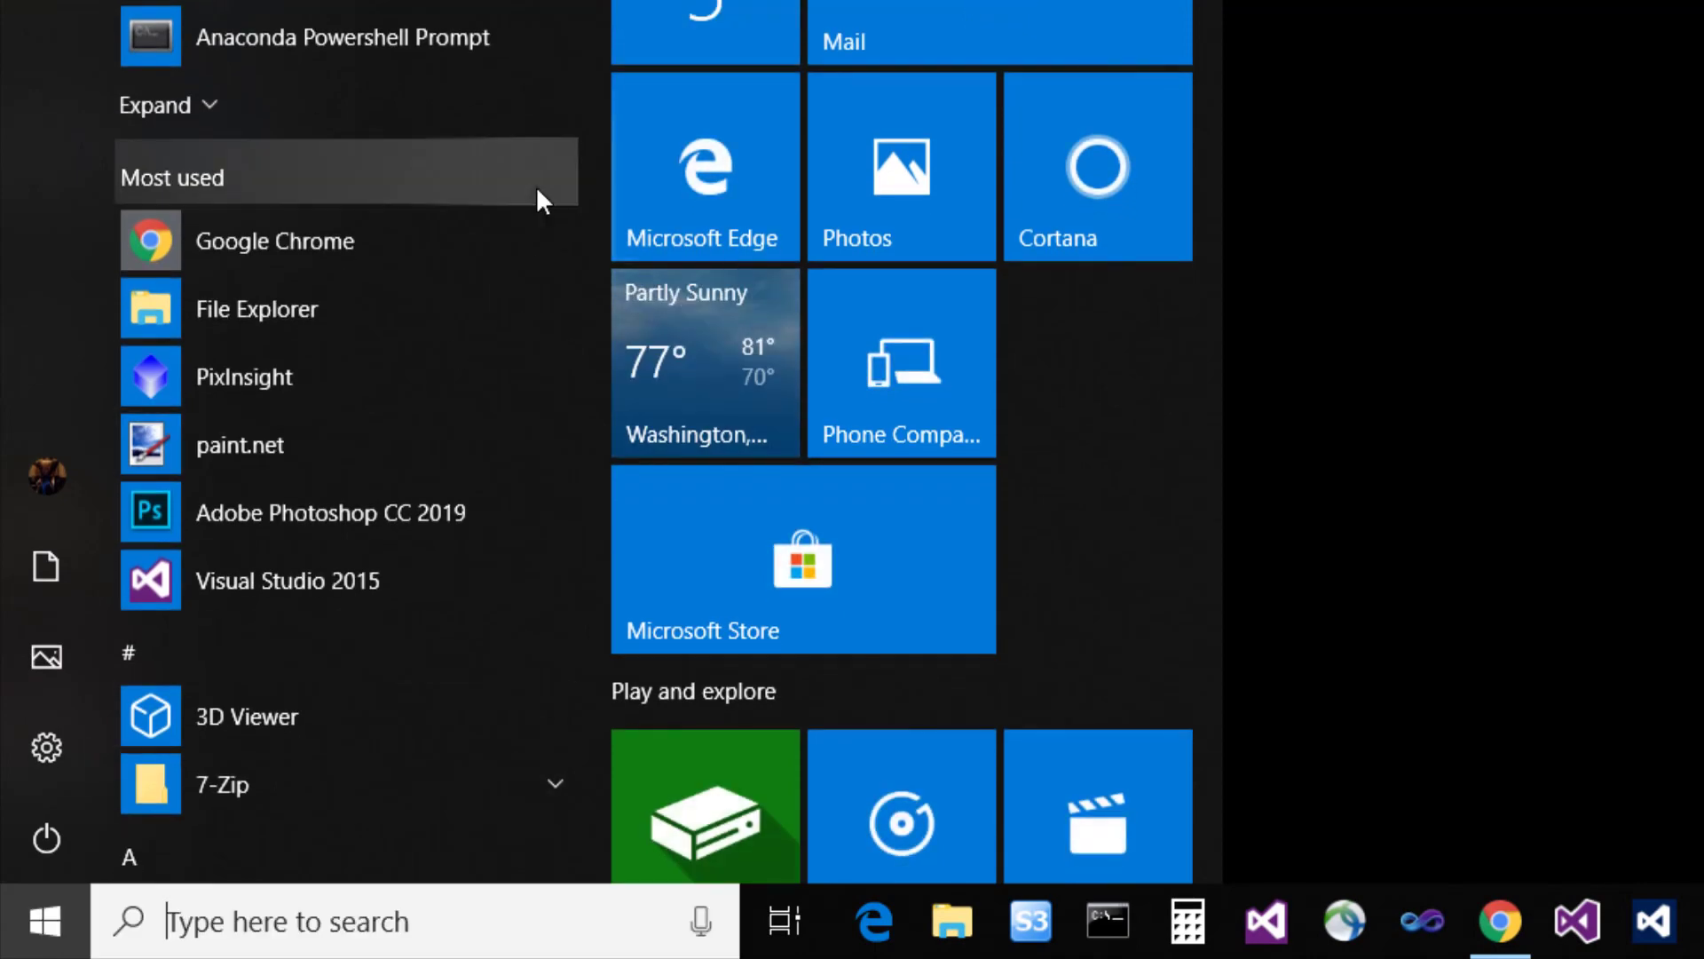
pyautogui.scroll(-3)
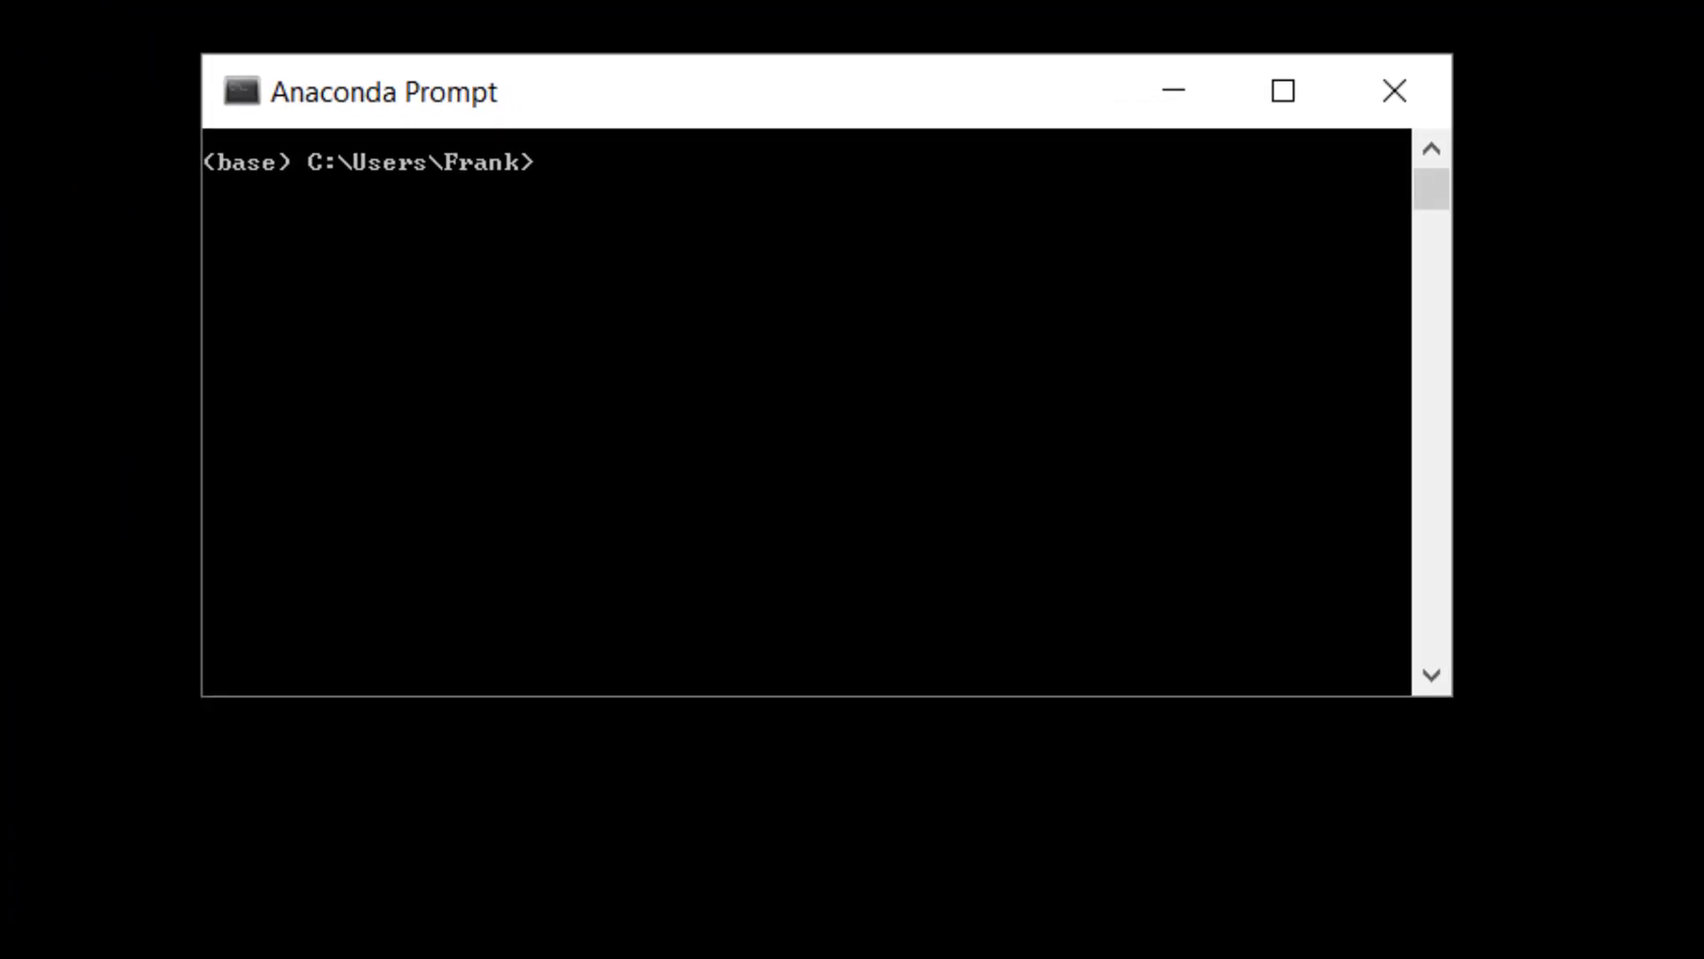
# Change into c:\MLCourse and launch 'jupyter notebook' from Anaconda Prompt.
pyautogui.write('cd c')
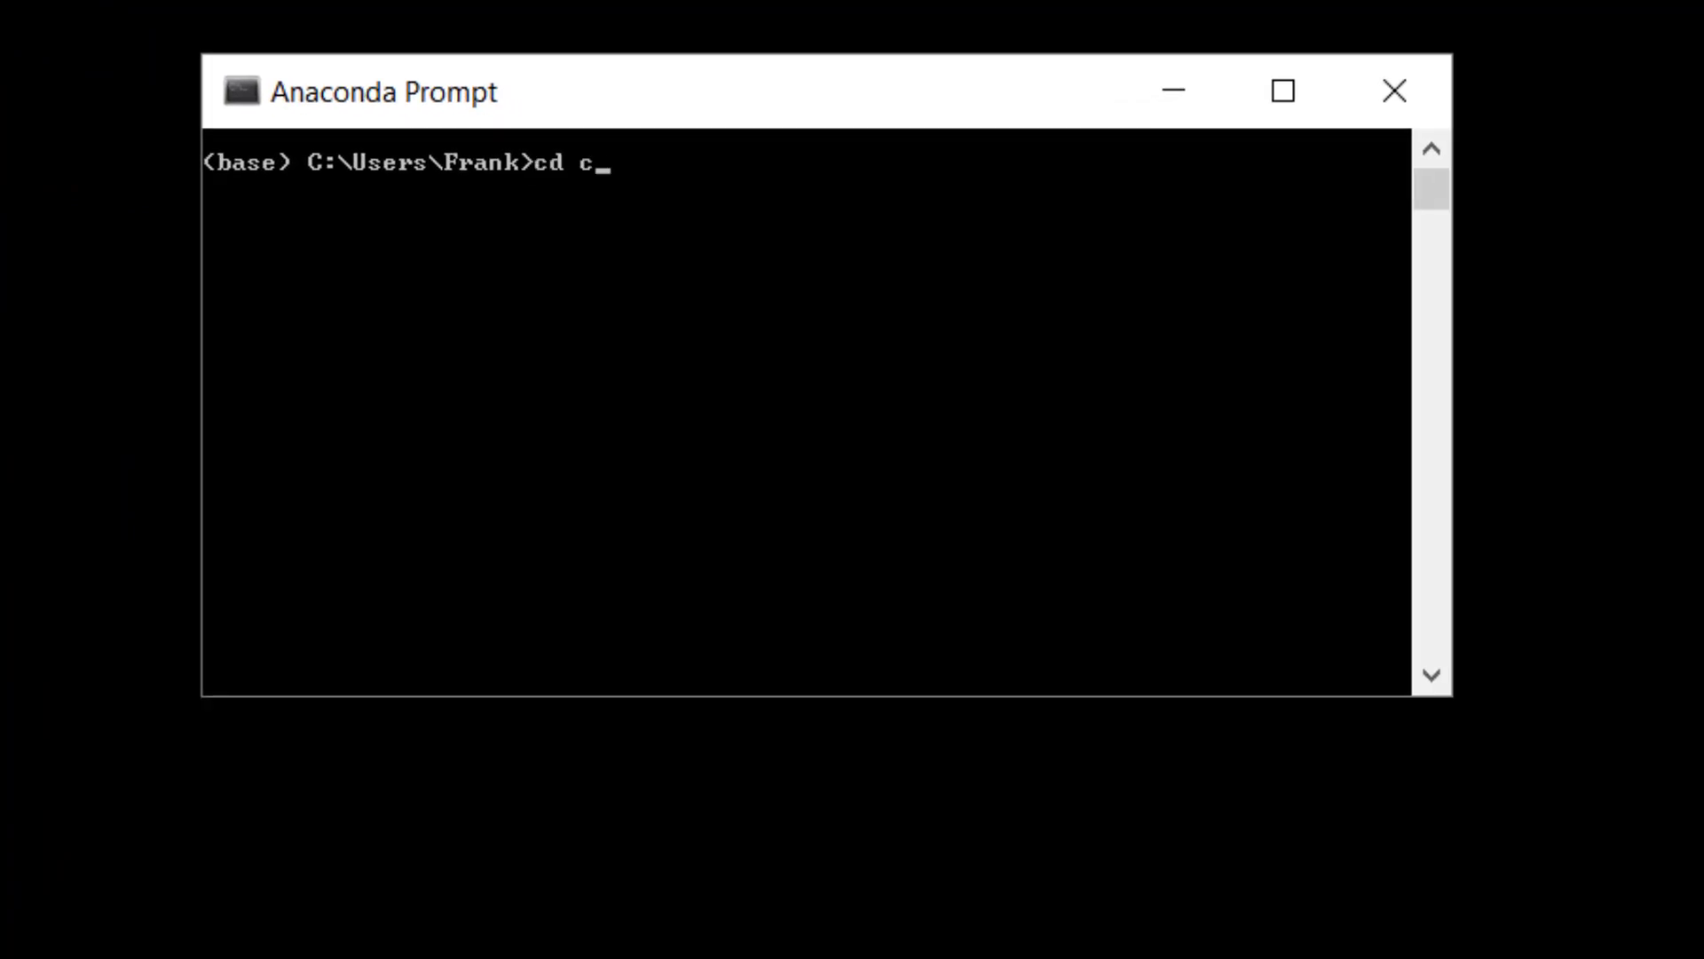
pyautogui.write(':\\MLCours')
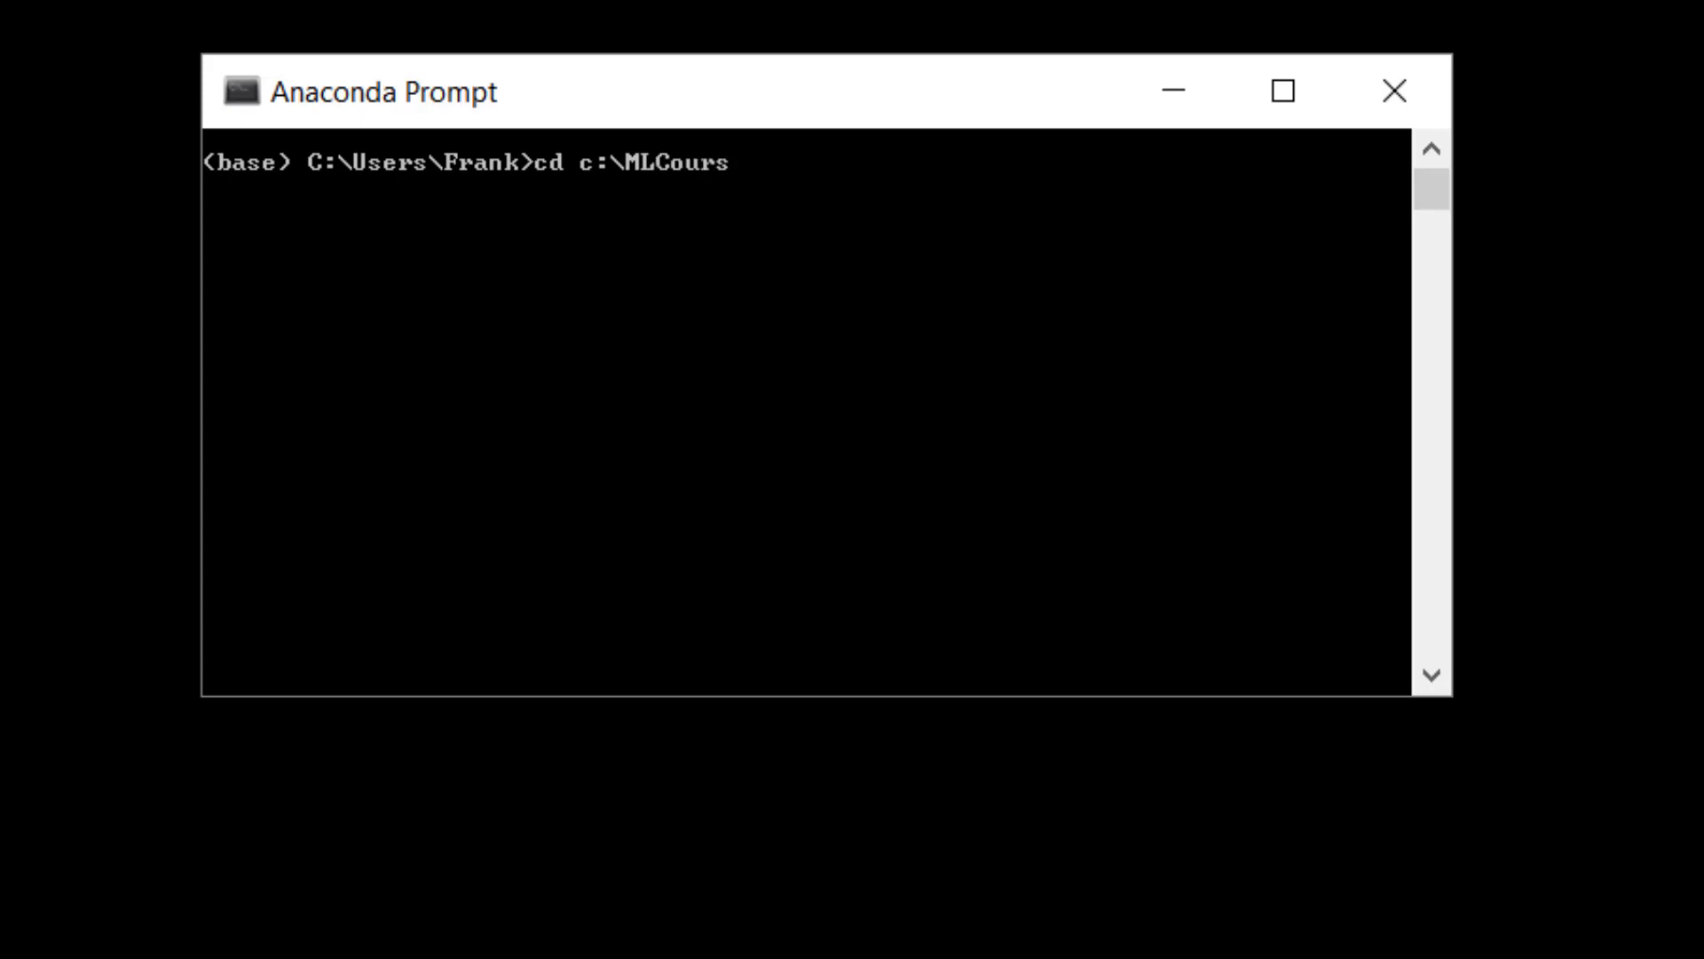
pyautogui.press('enter')
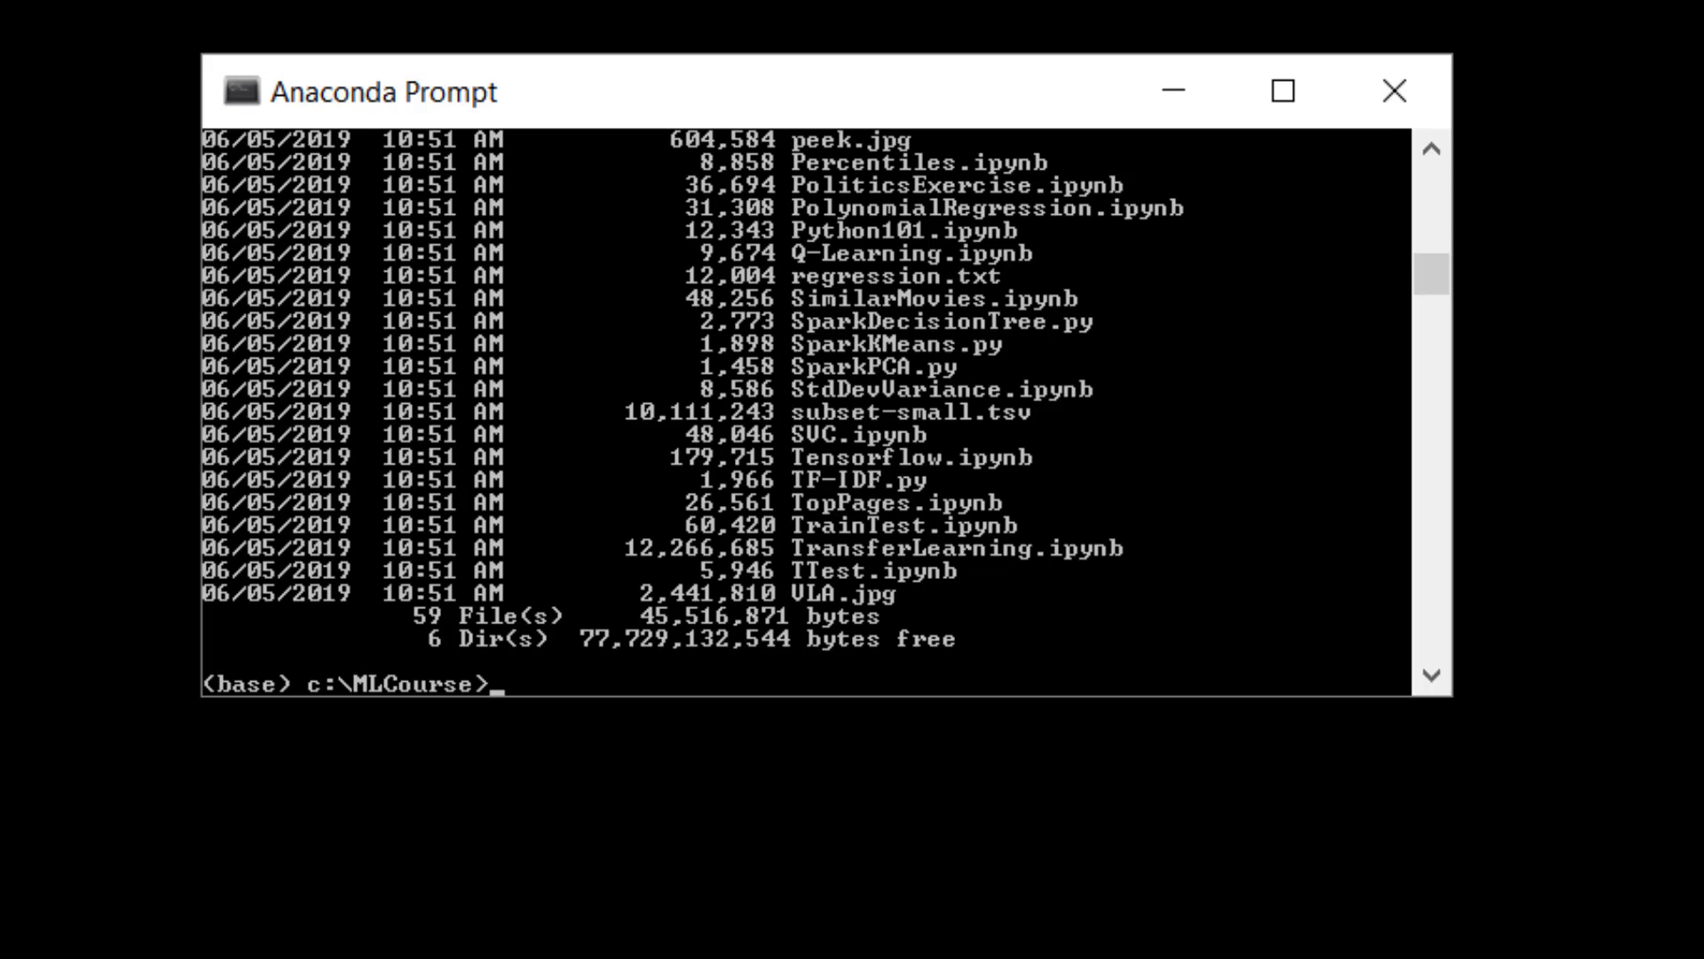
pyautogui.write('ju')
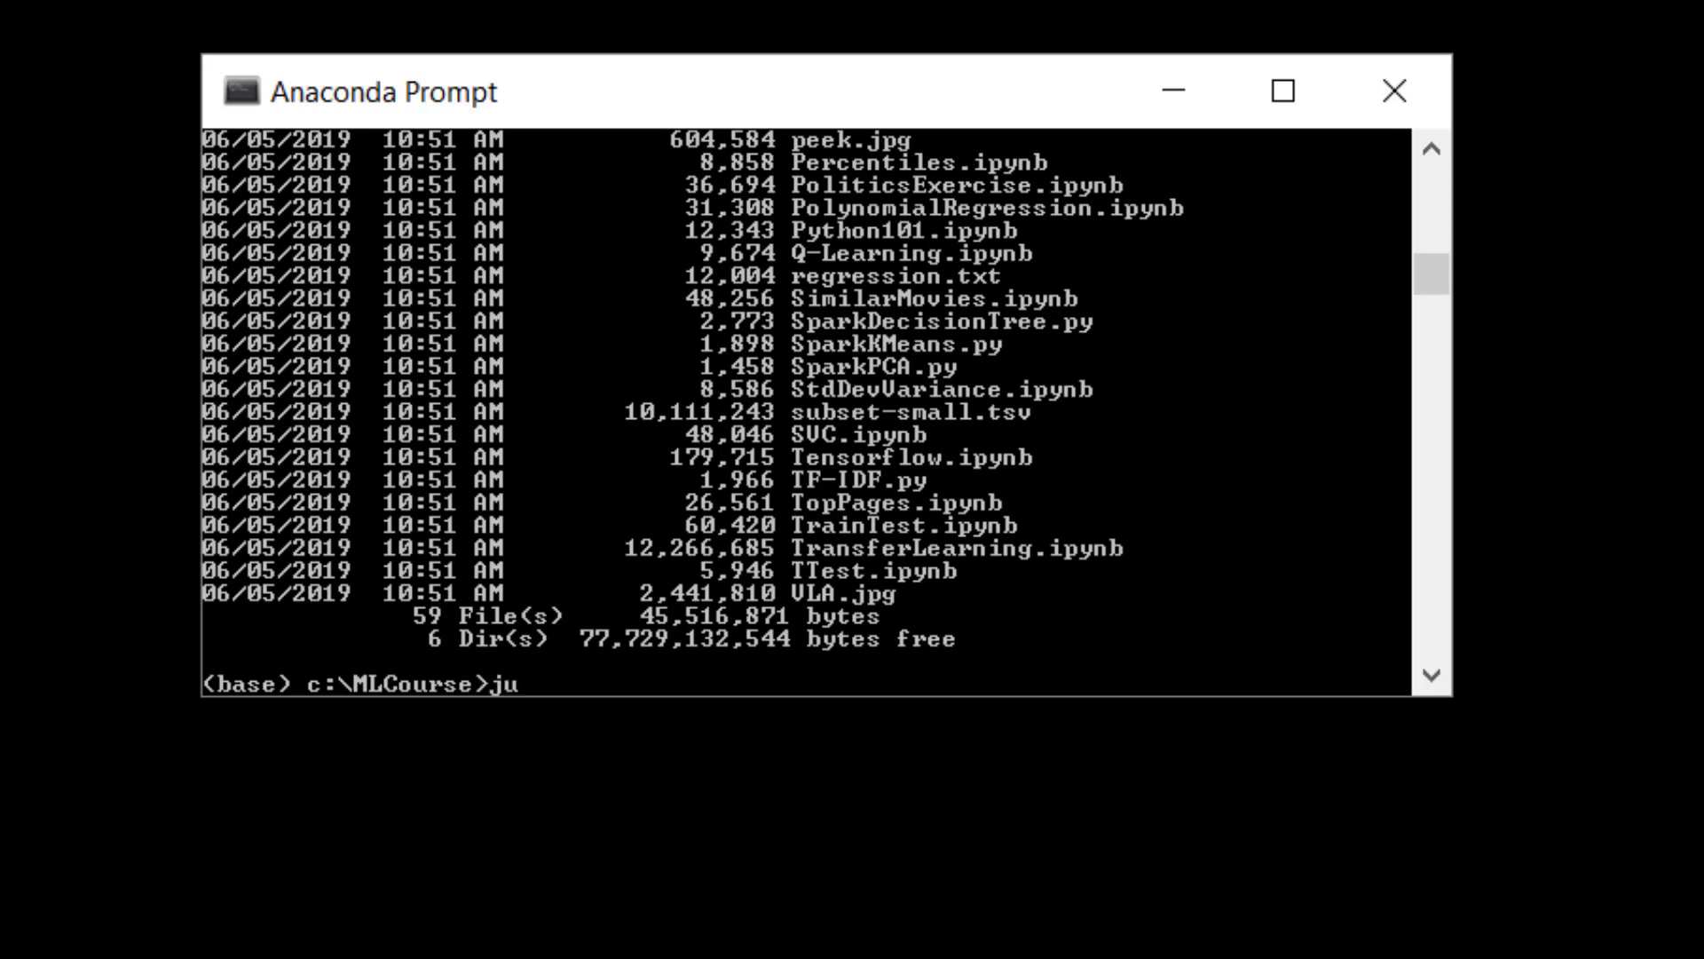
pyautogui.write('pyter notebook')
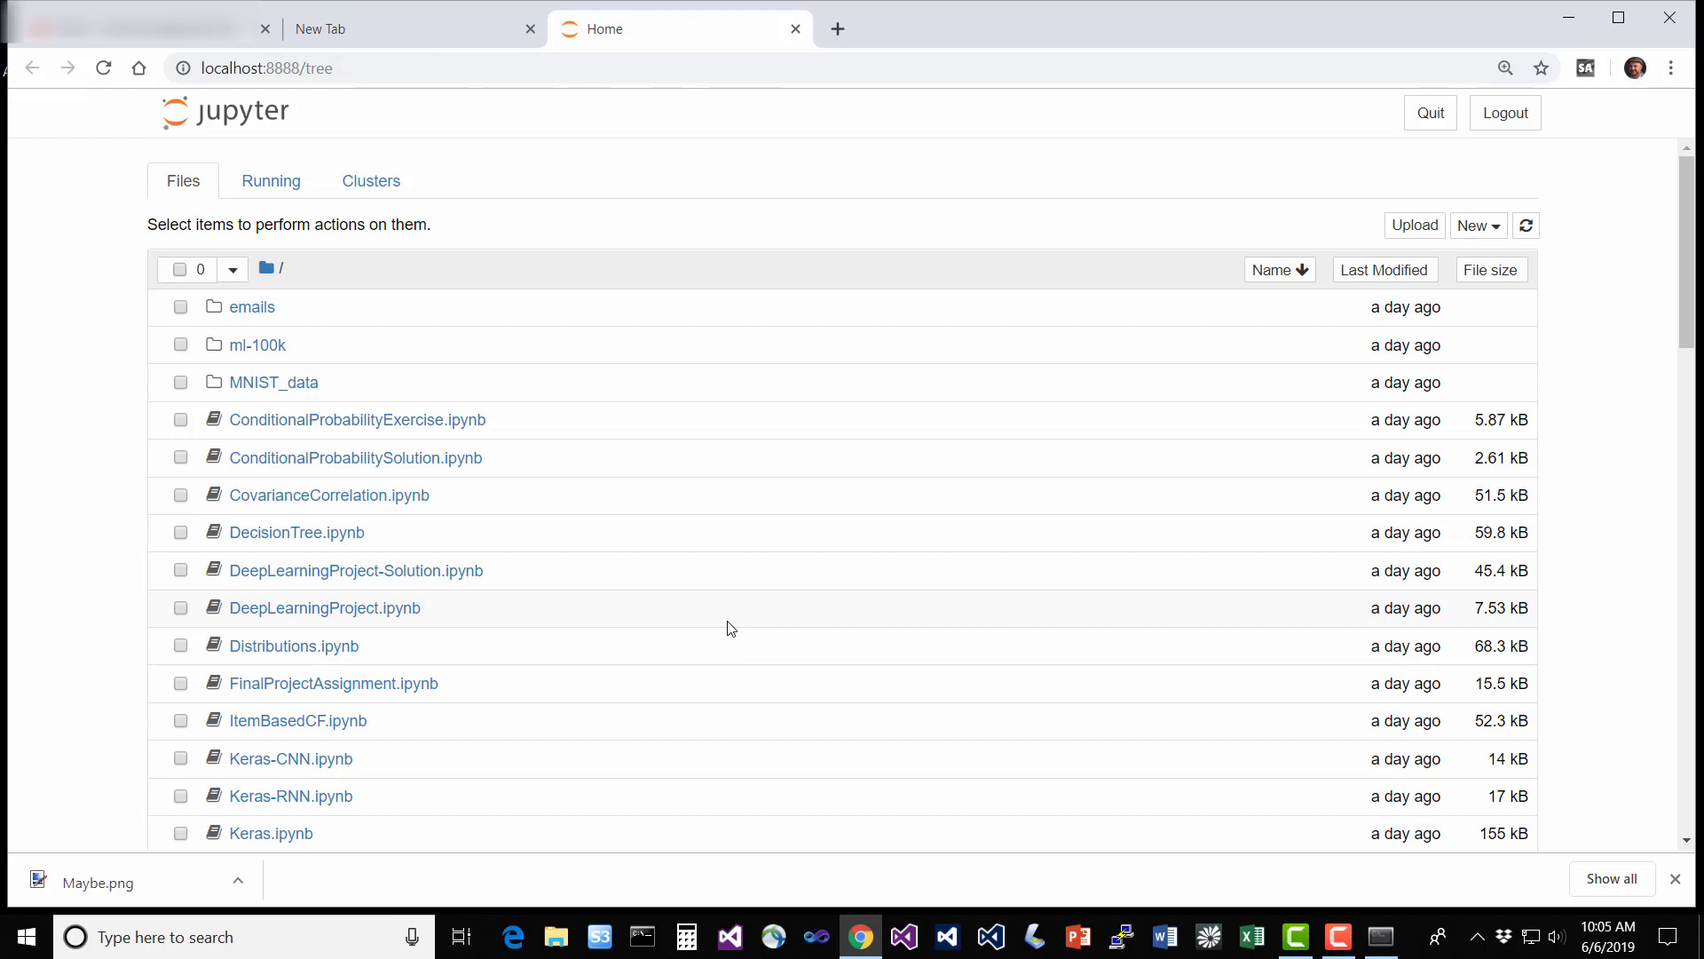
pyautogui.moveTo(695, 604)
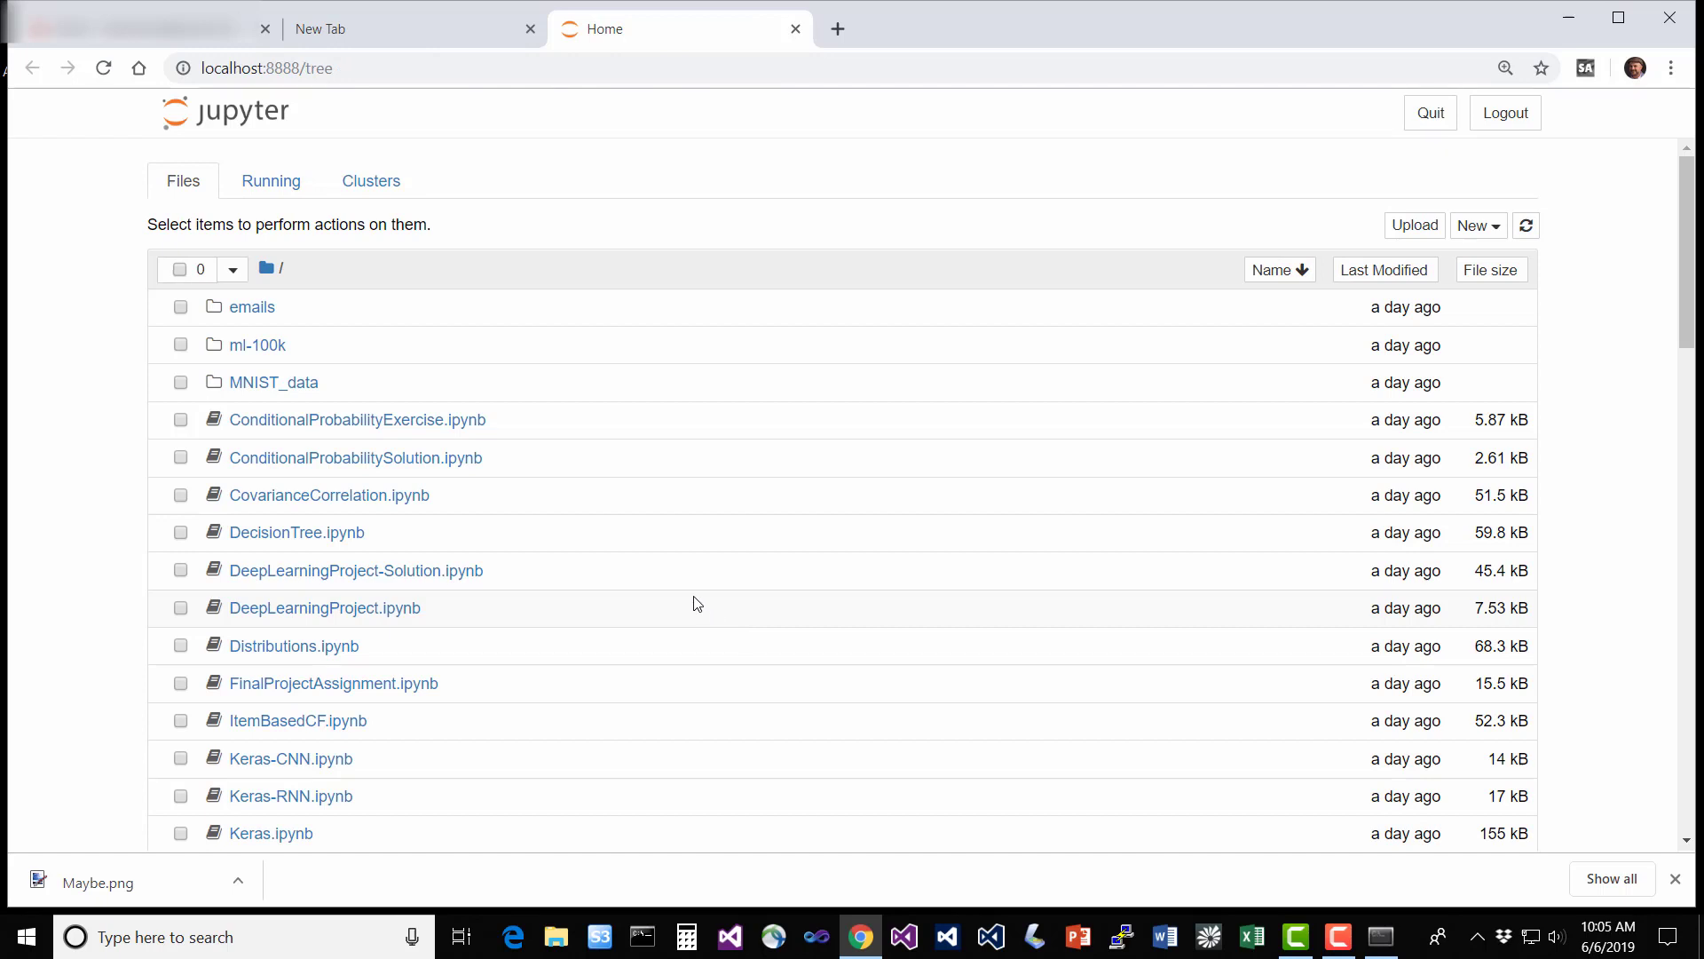
# Scroll the Files list and open Python101.ipynb.
pyautogui.scroll(-3)
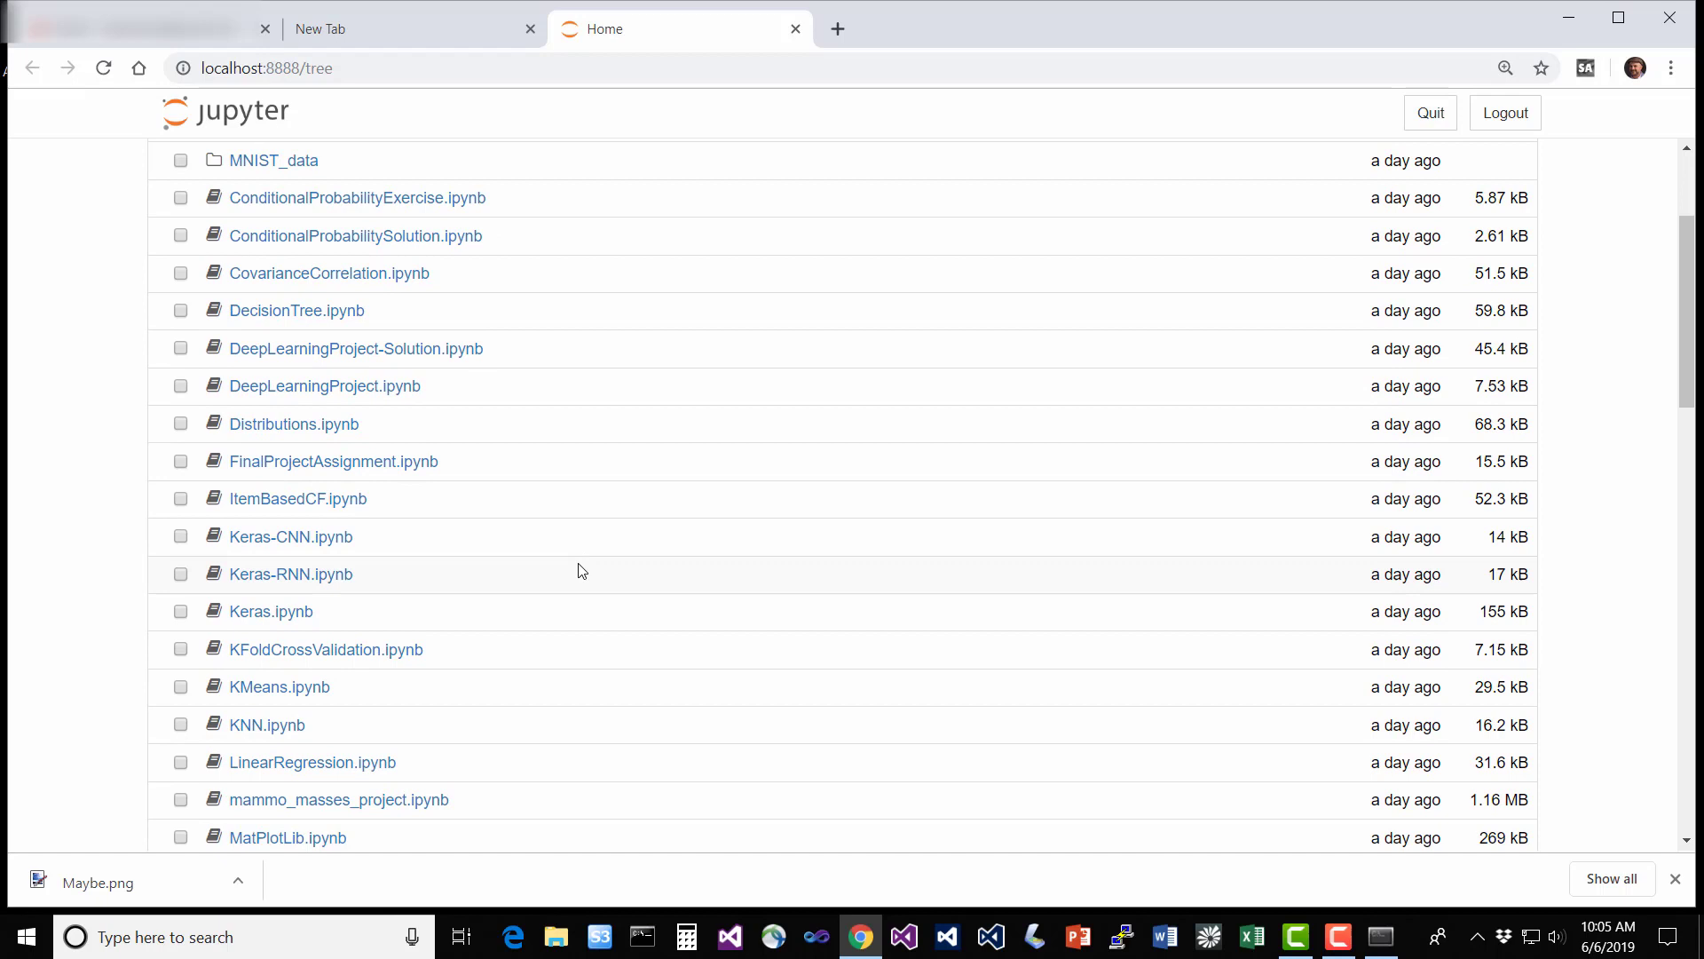
pyautogui.scroll(-3)
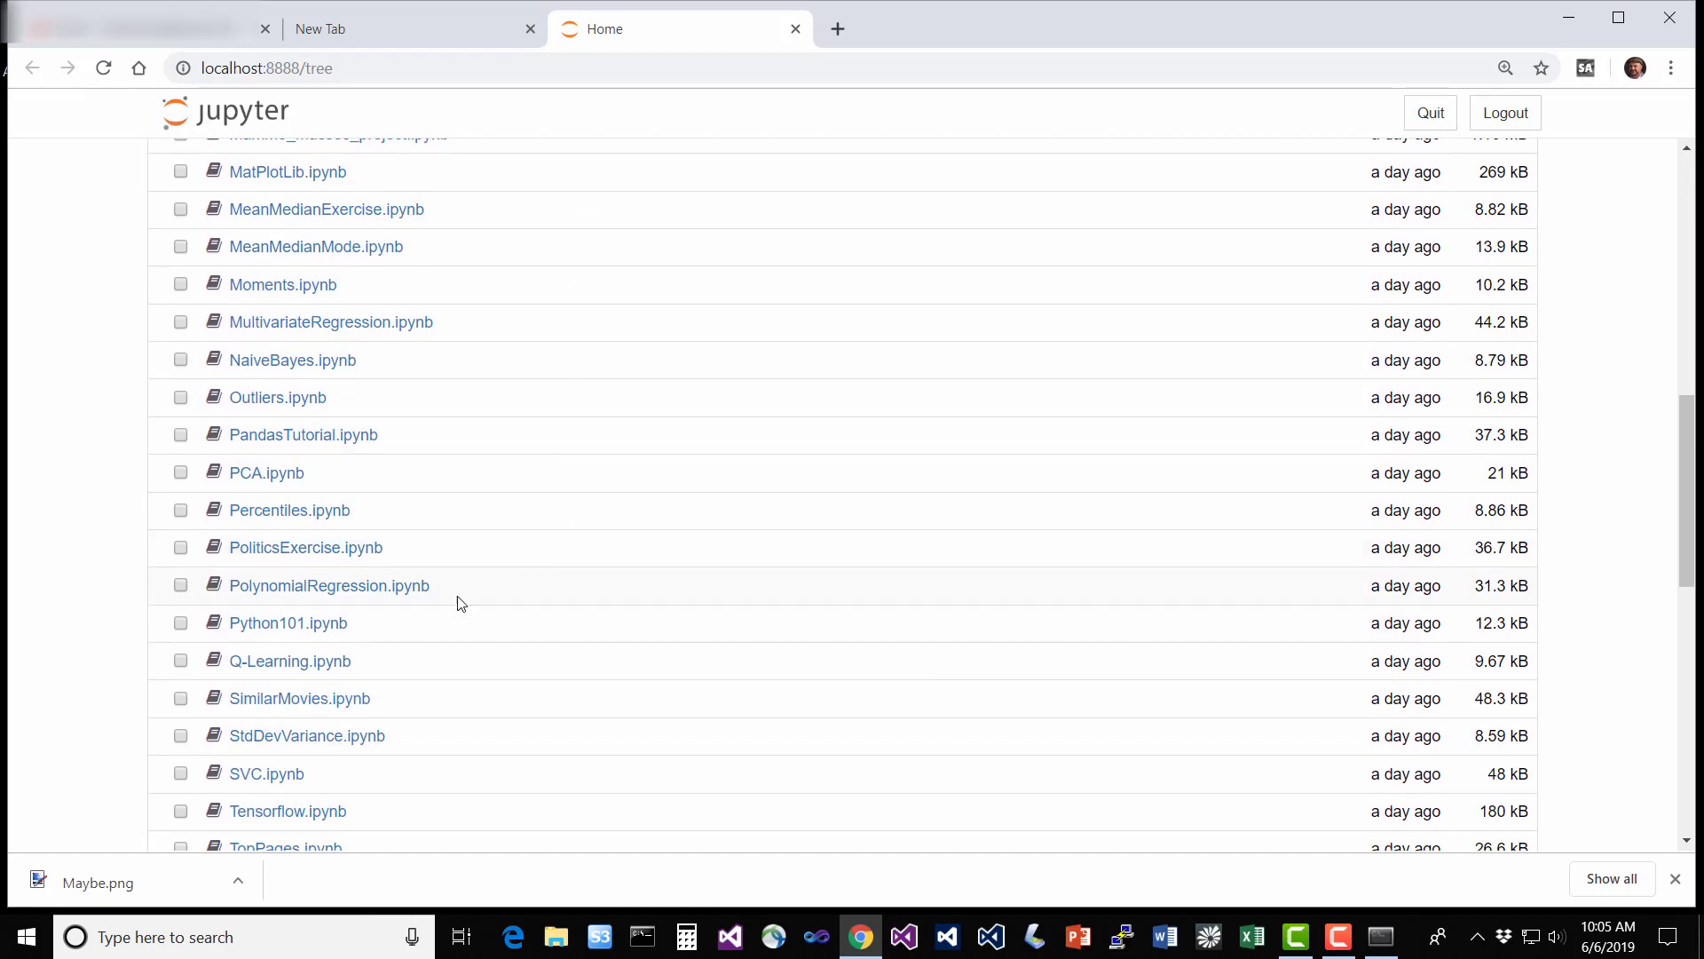
pyautogui.moveTo(320, 623)
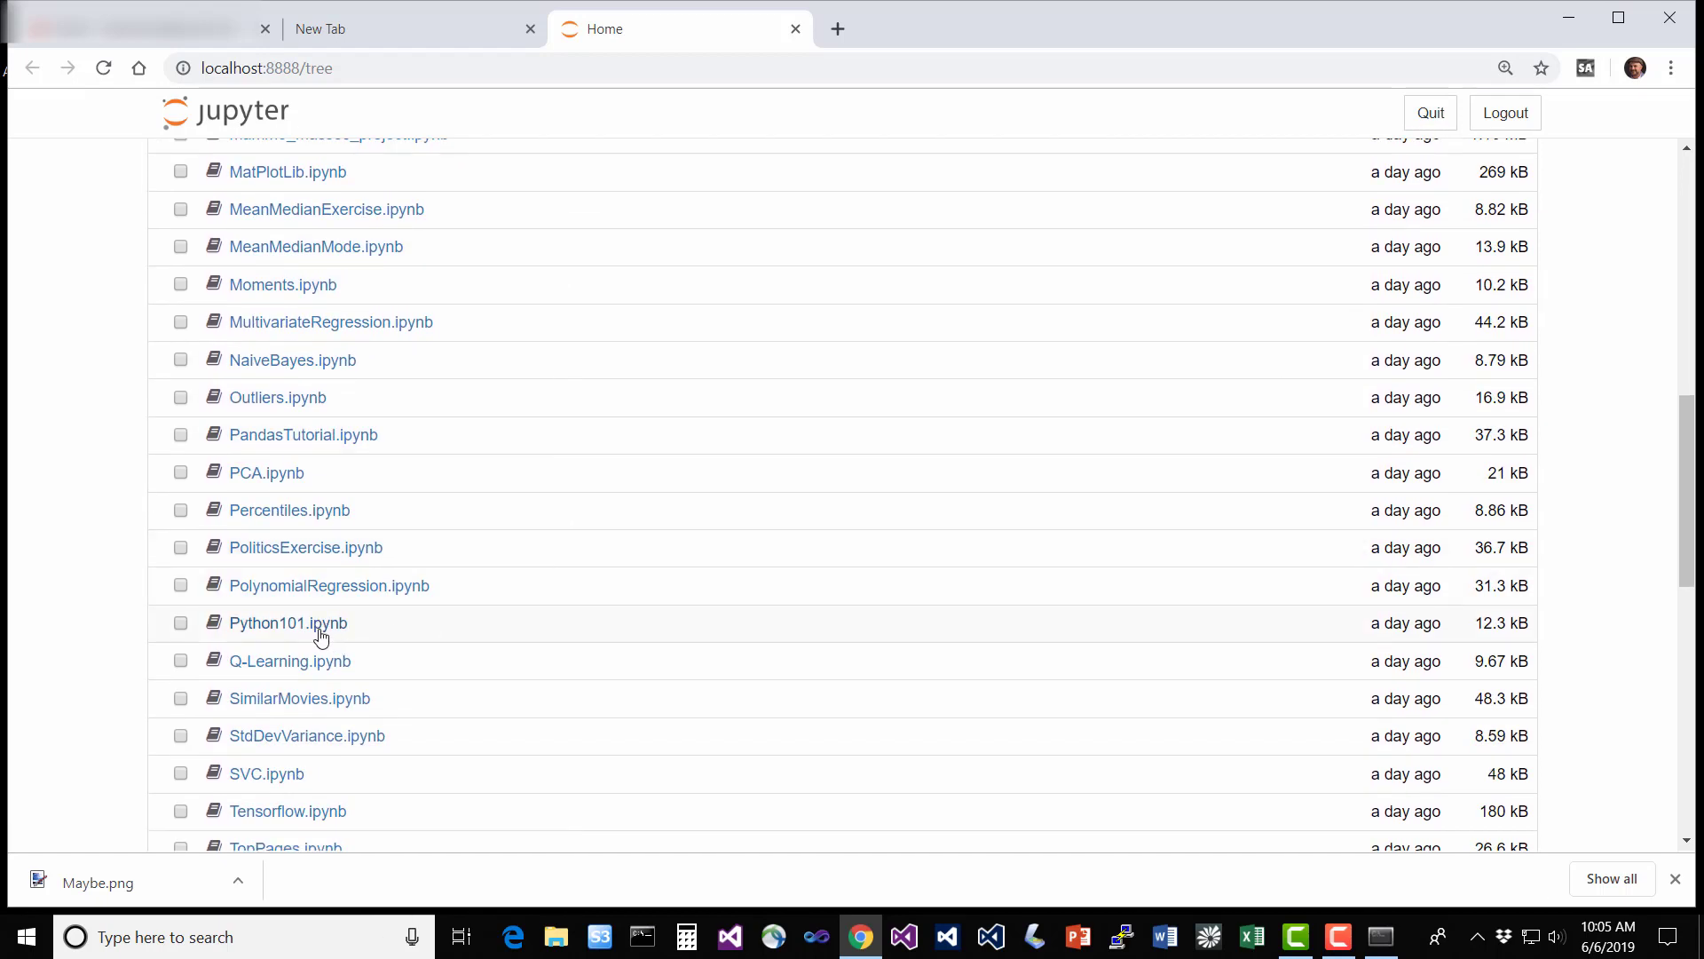
pyautogui.click(287, 623)
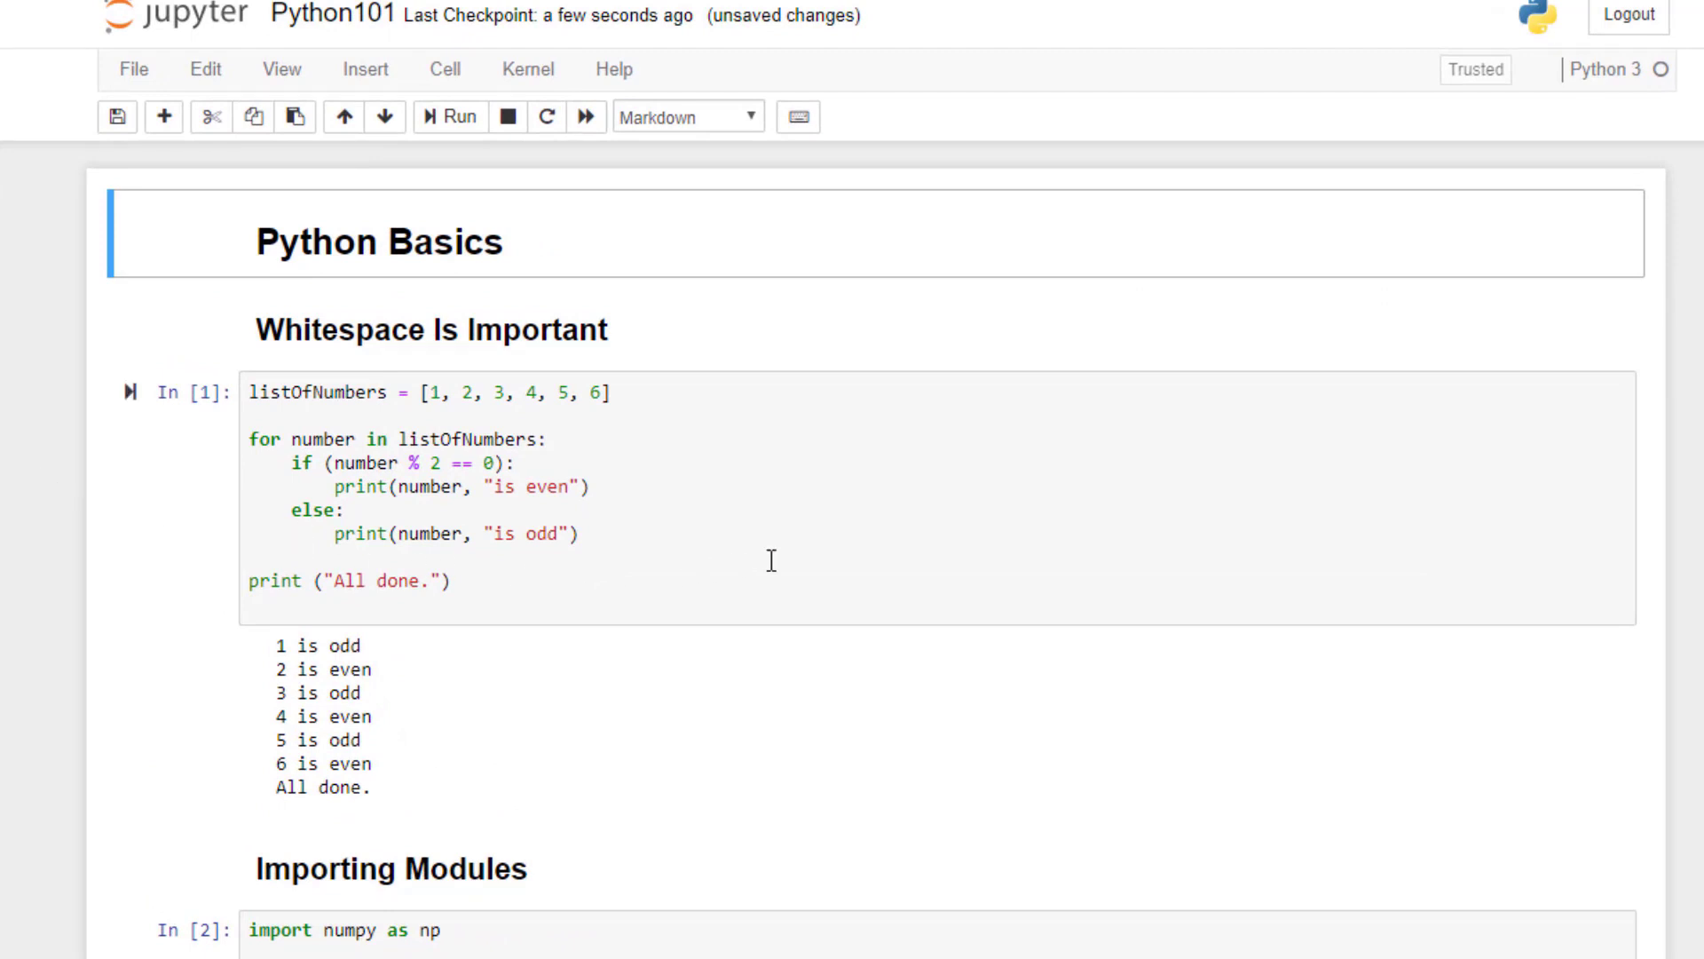
pyautogui.moveTo(900, 611)
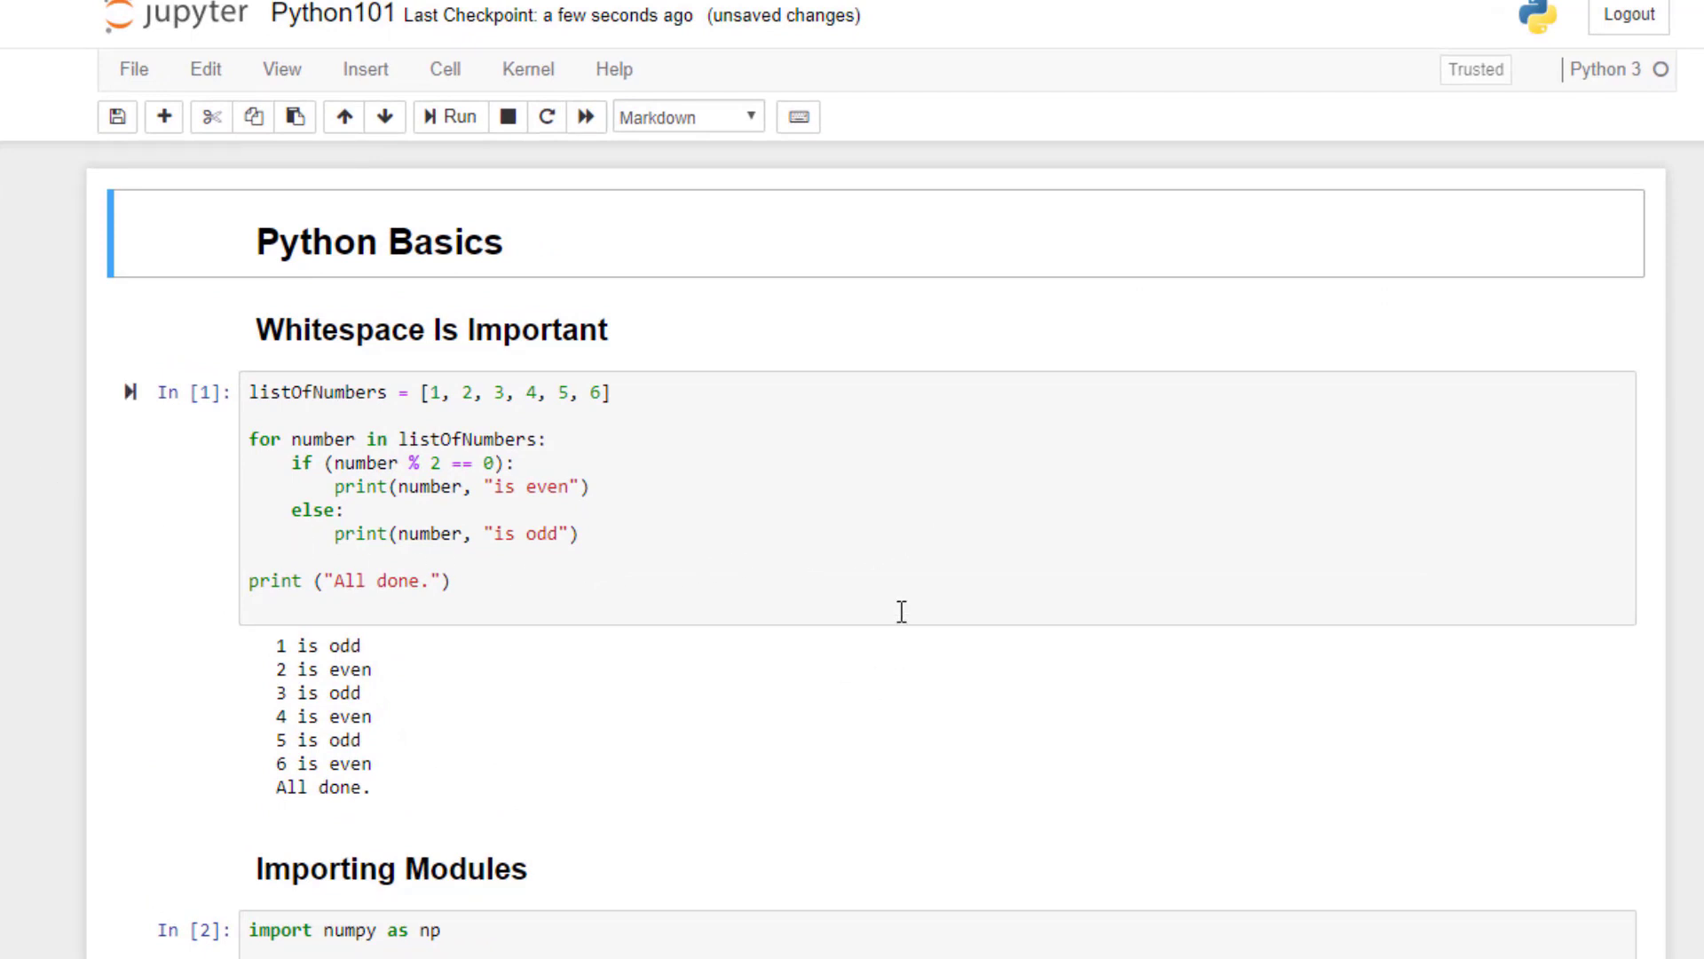
pyautogui.moveTo(852, 596)
pyautogui.write(', 7')
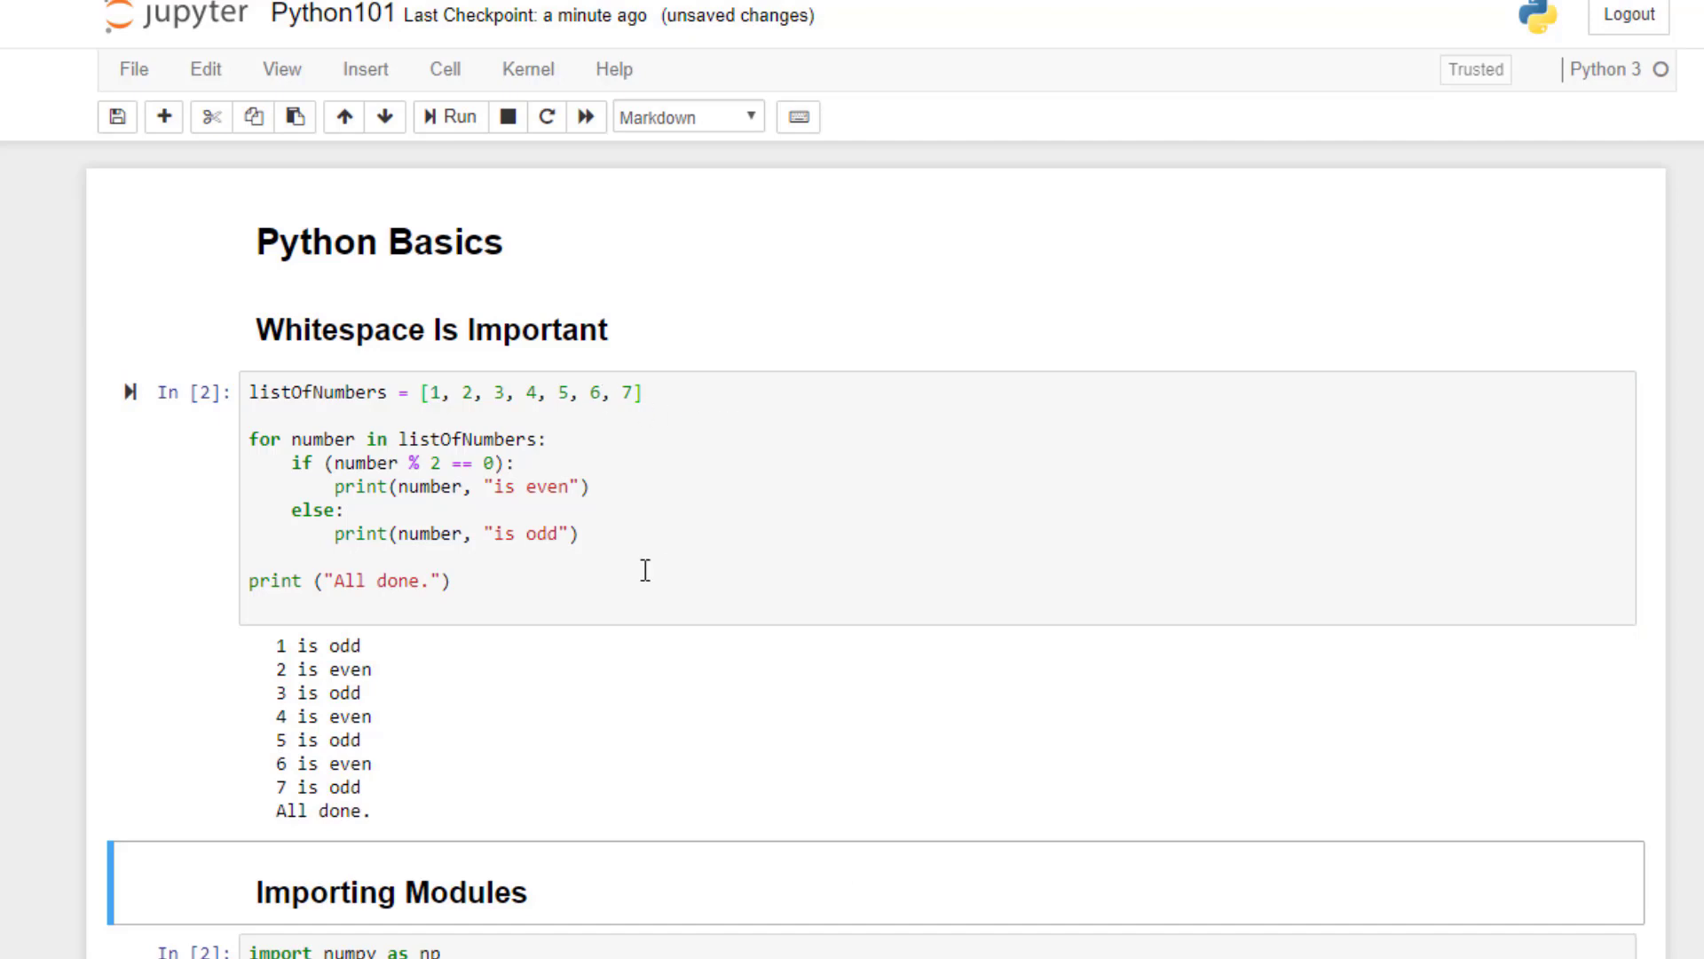
pyautogui.moveTo(703, 522)
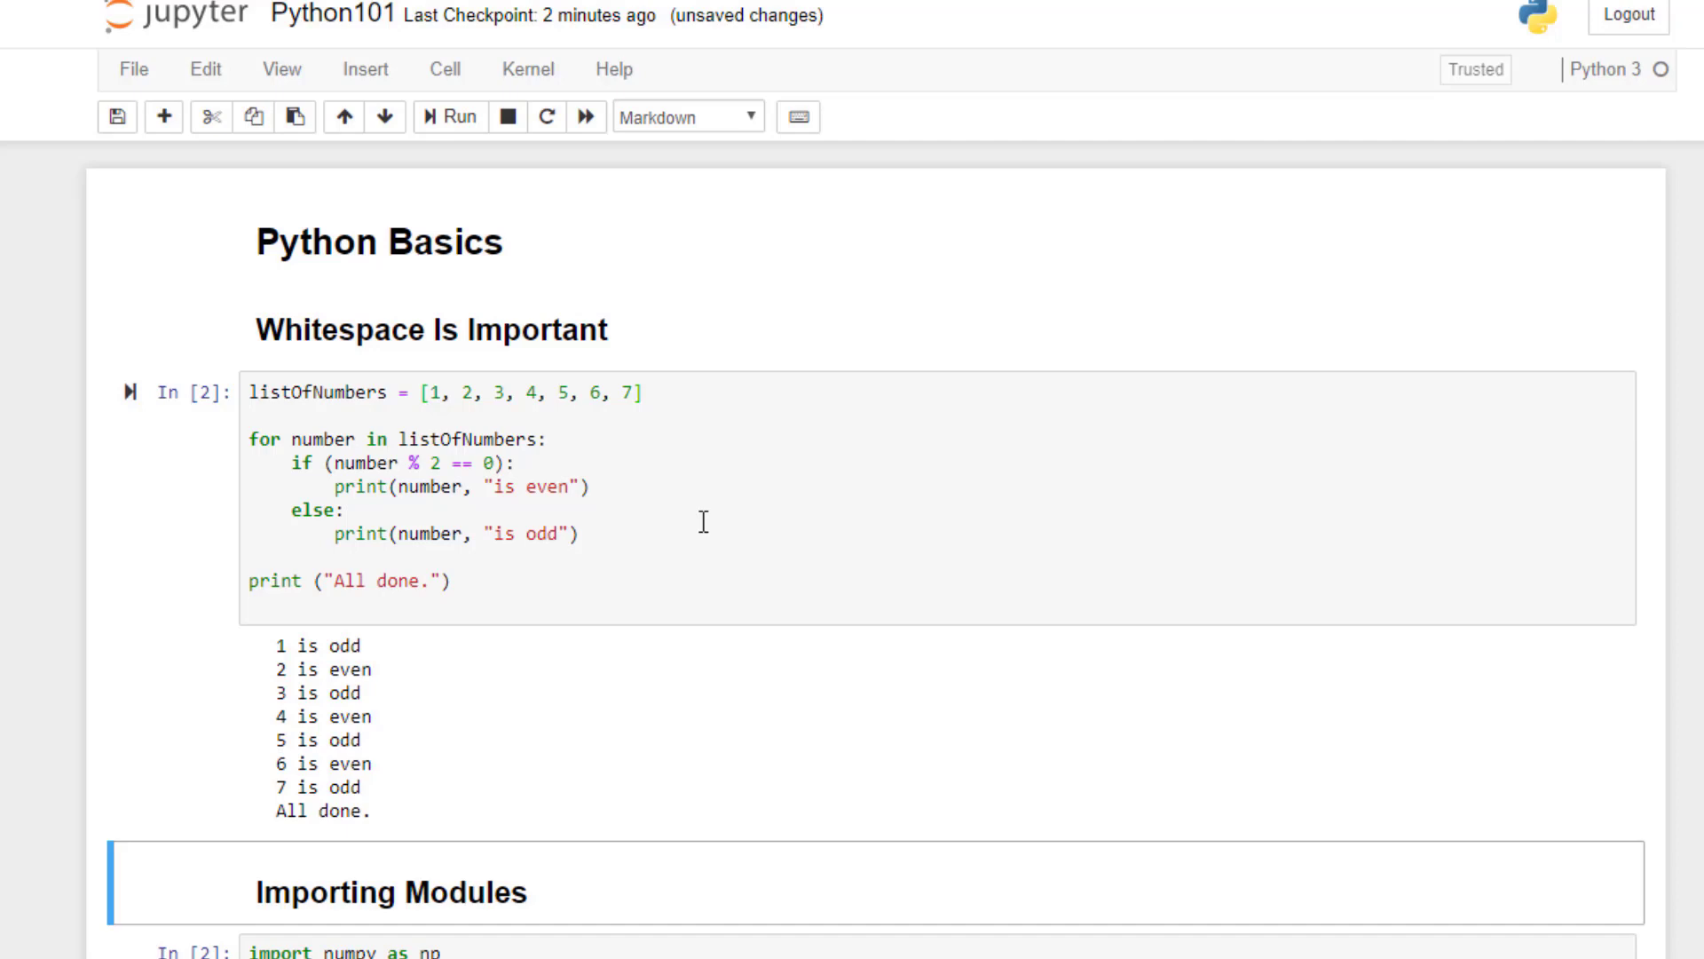
pyautogui.moveTo(704, 455)
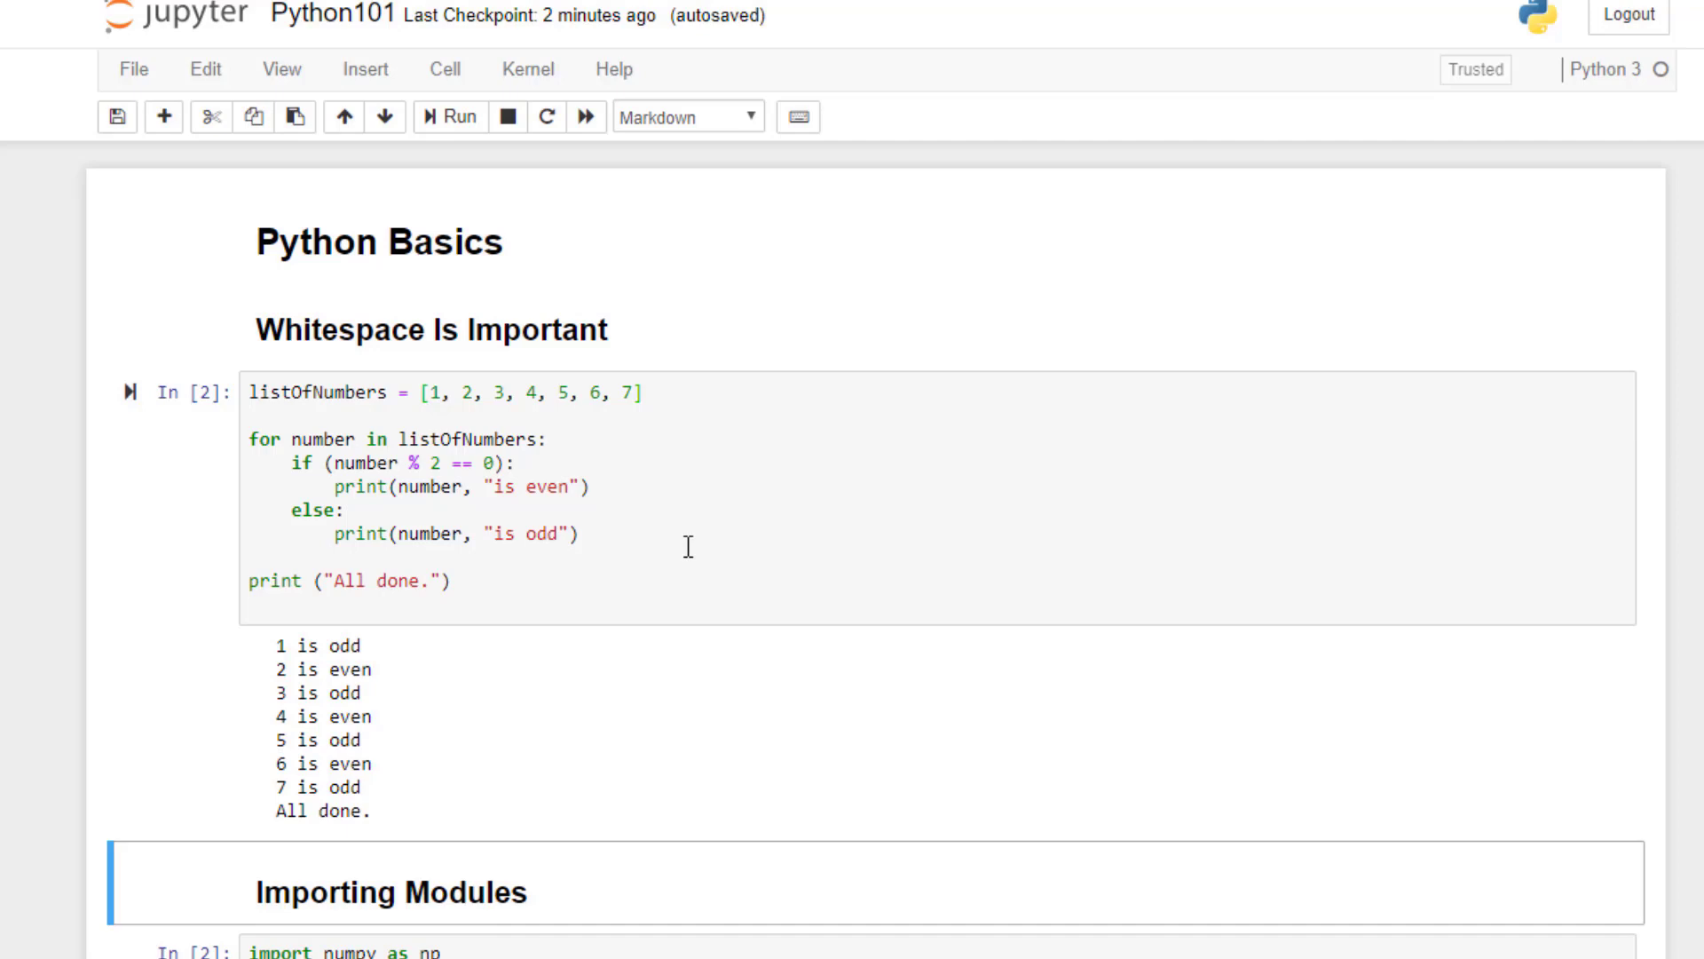
pyautogui.moveTo(668, 586)
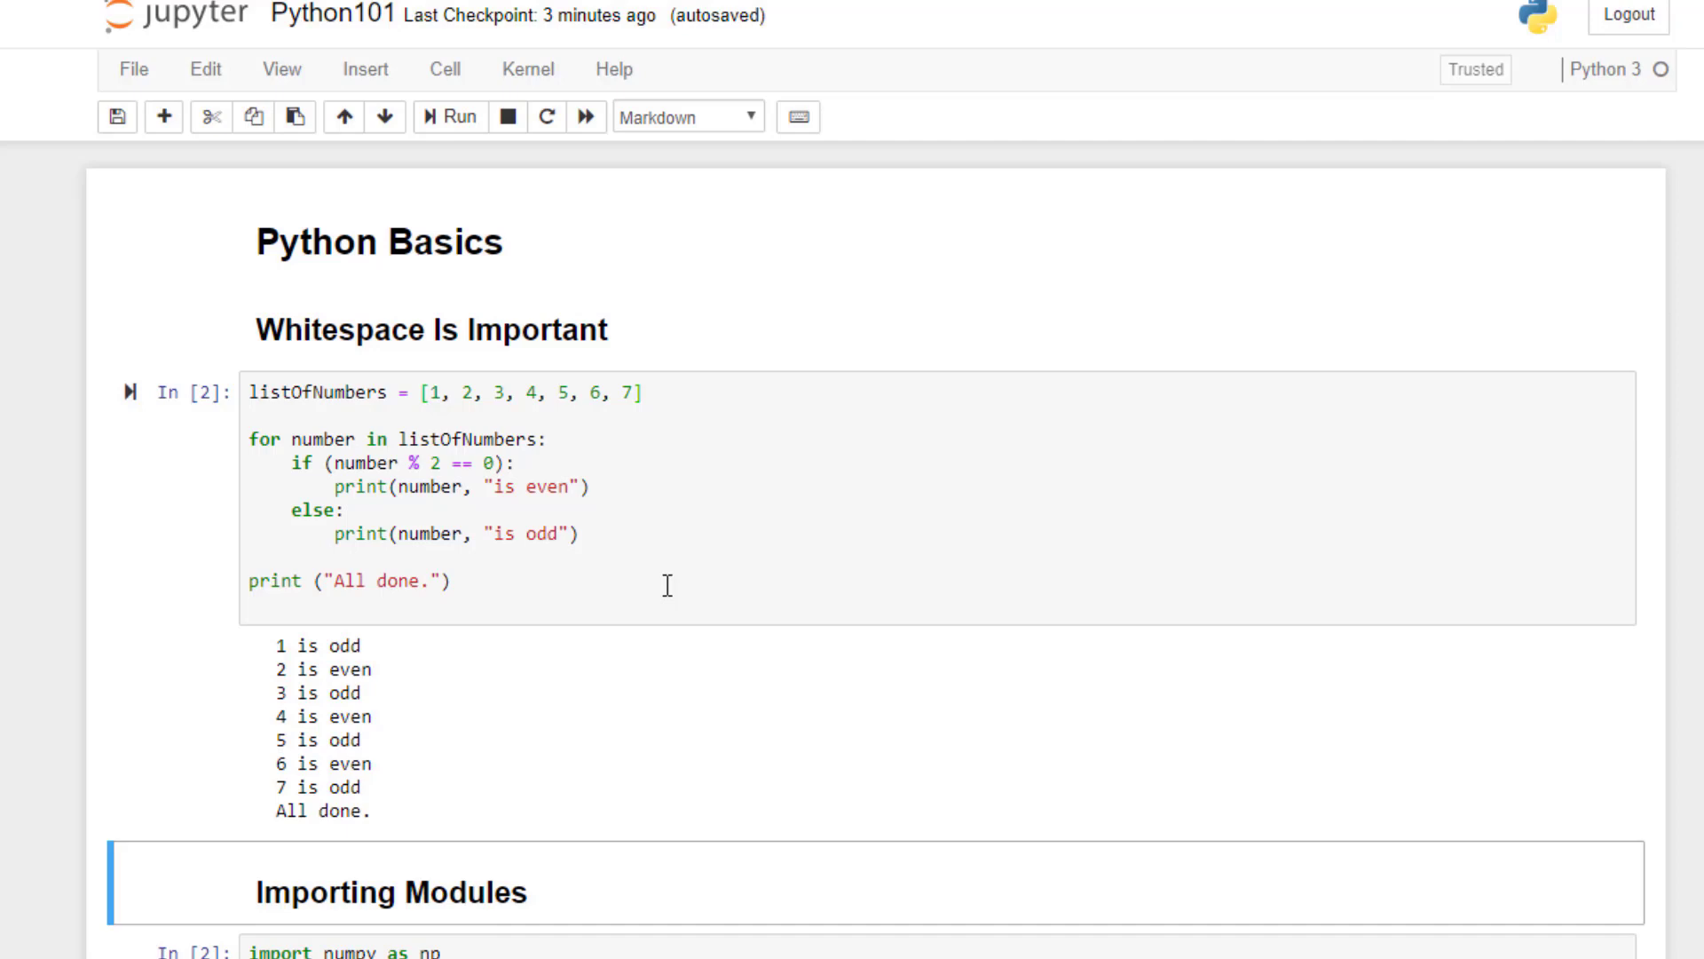
# Scroll down to the Importing Modules cell showing ten random normal values from numpy.
pyautogui.scroll(-3)
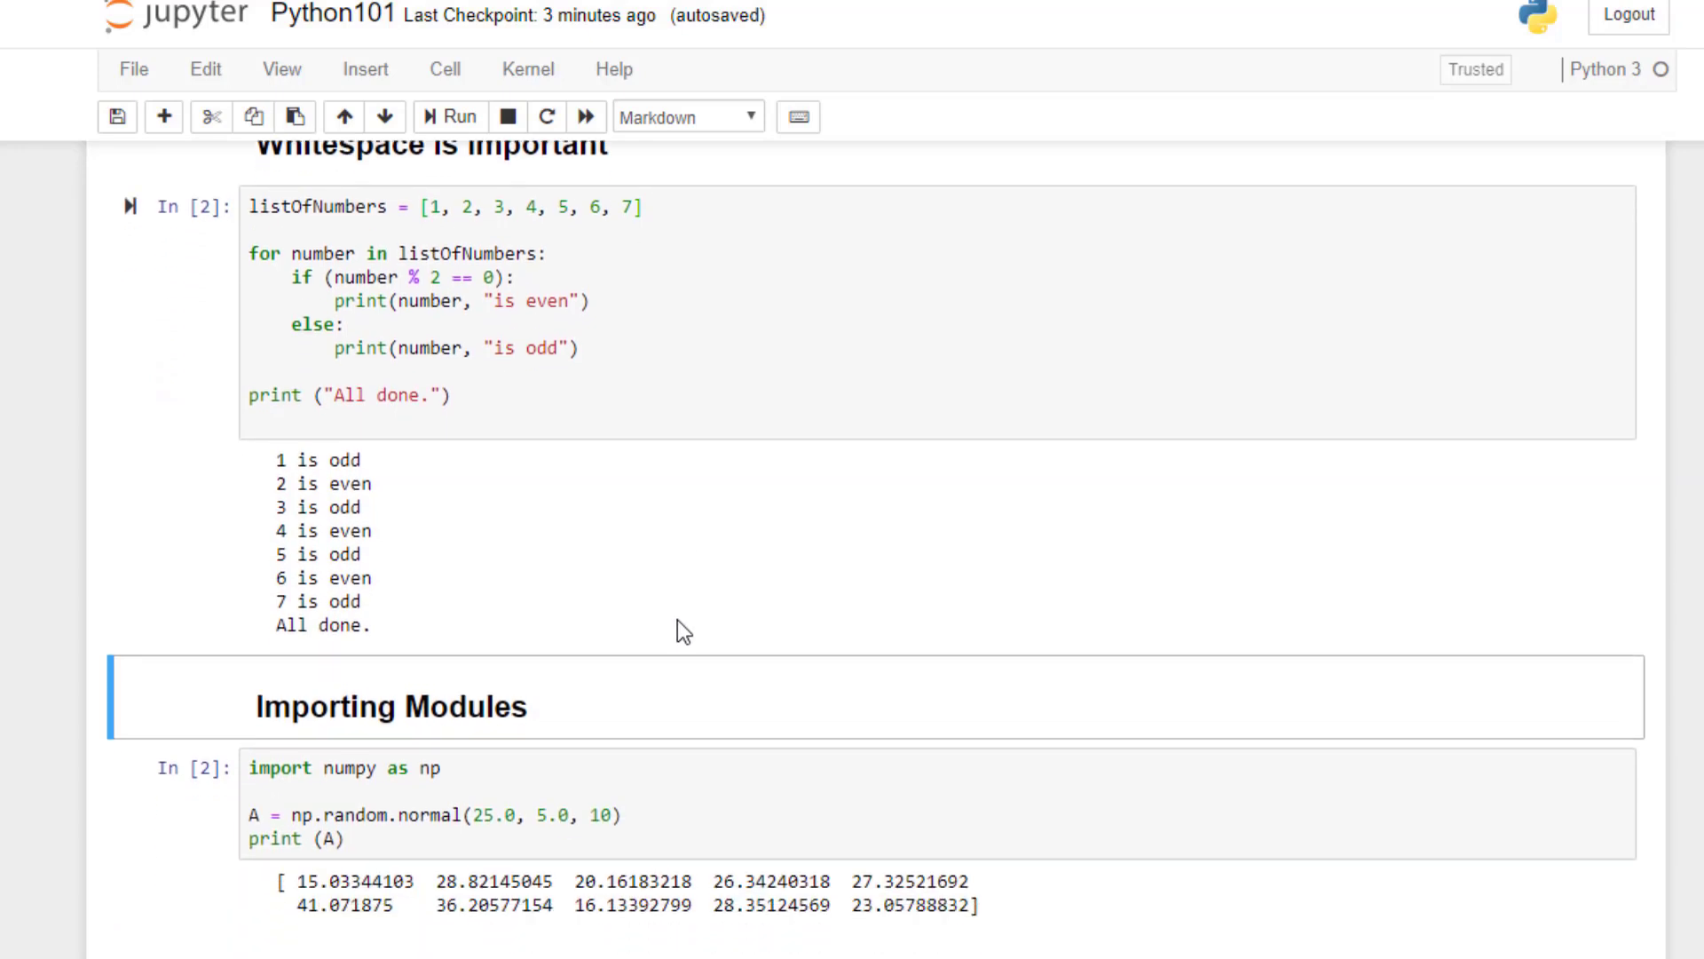
pyautogui.scroll(-3)
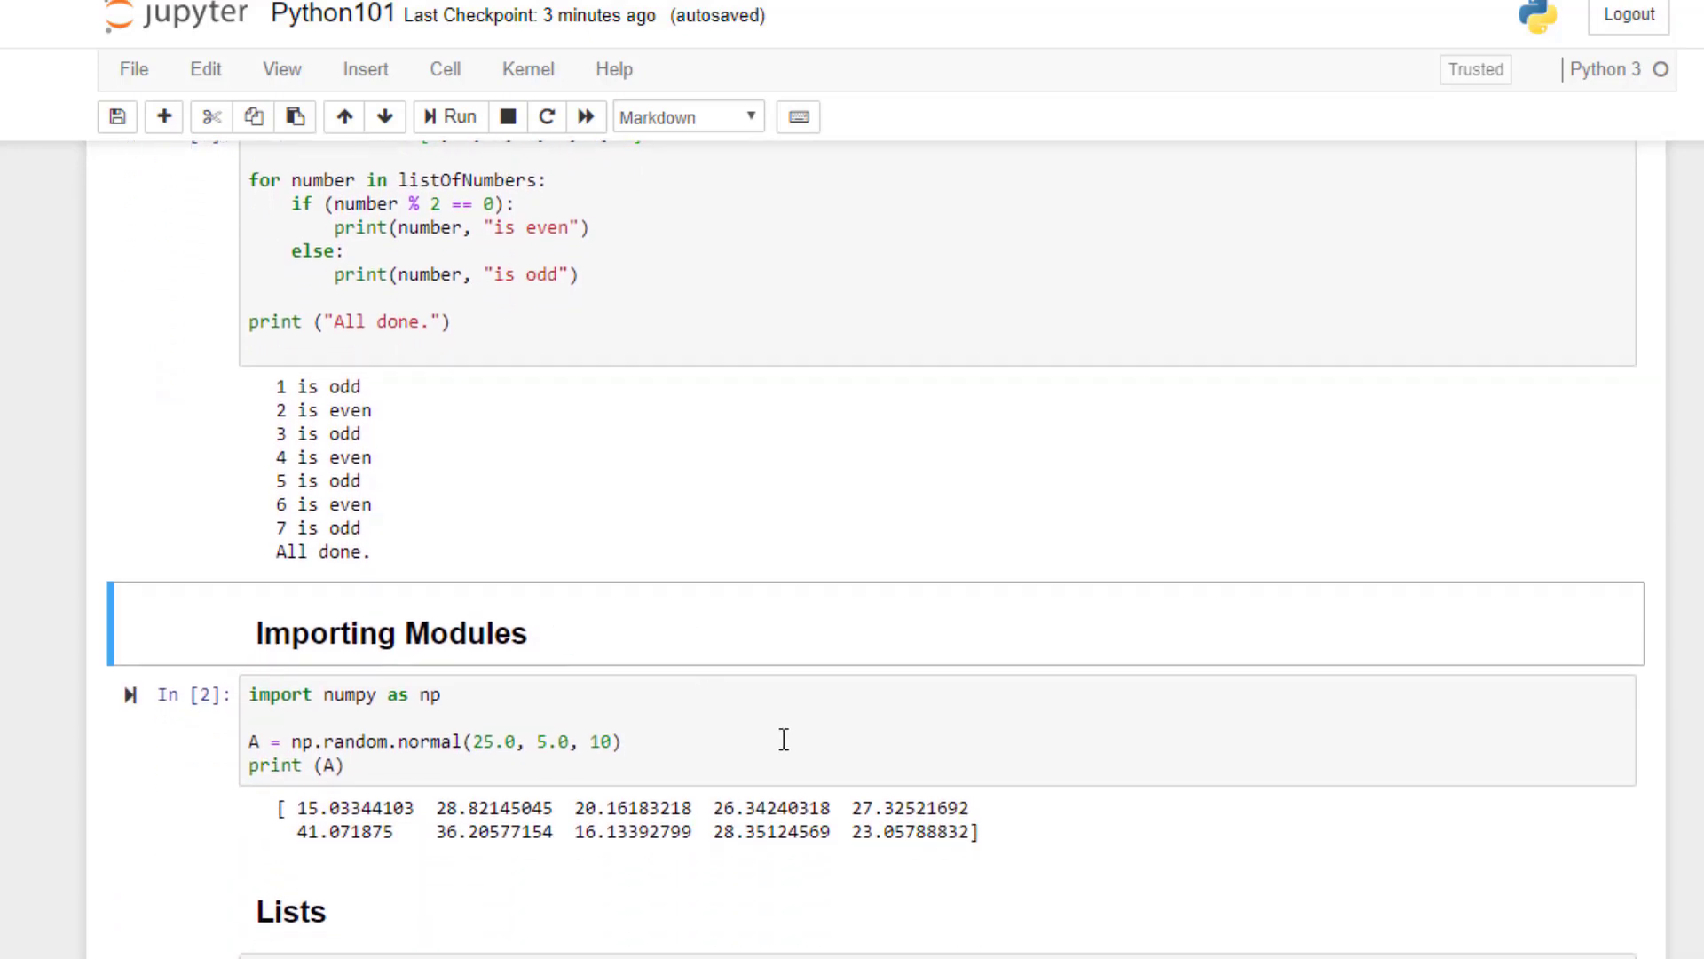